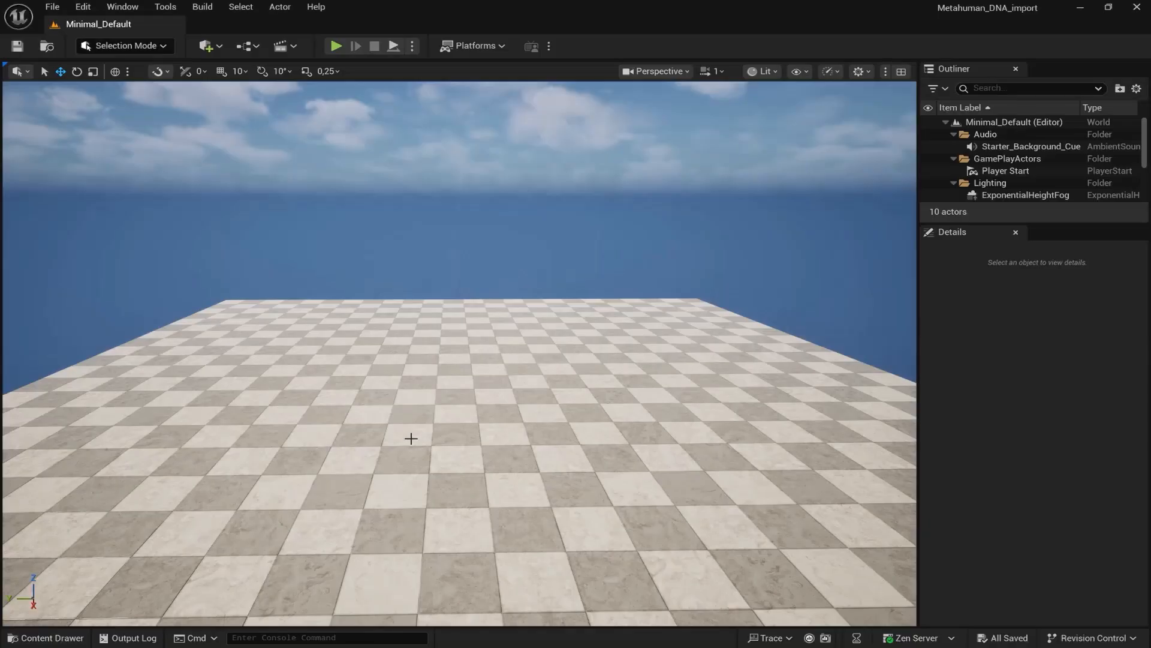
Show the project's Content folder in the Content Drawer.
{"action": "left_click", "coordinate": [44, 638]}
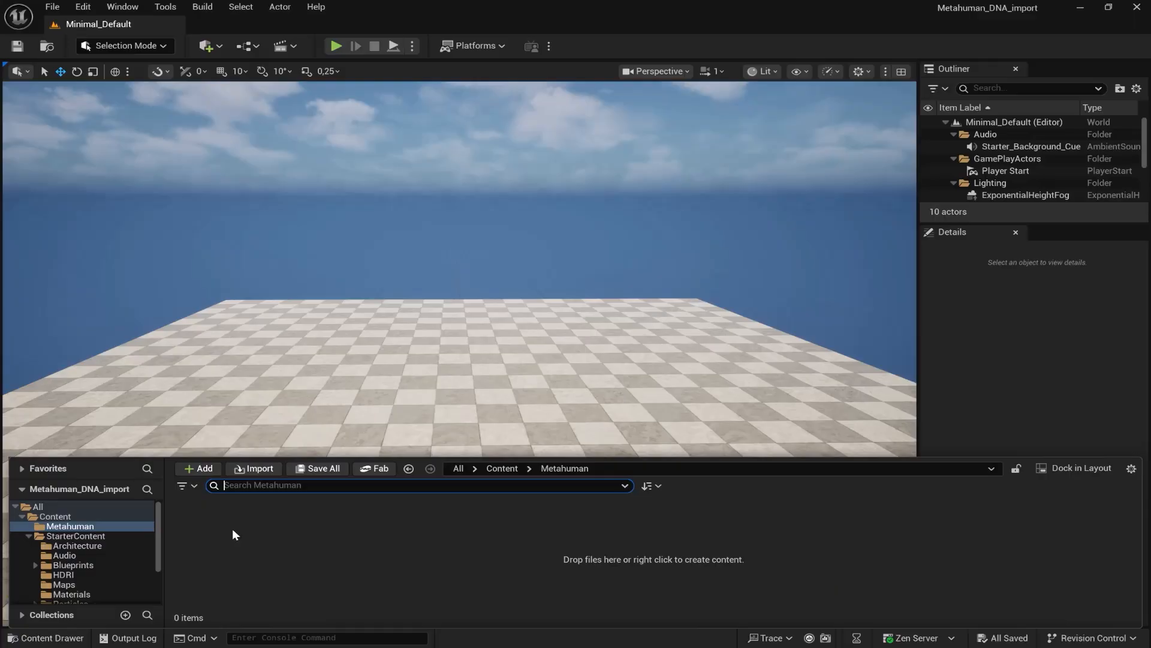
Create a MetaHuman Character asset named Ada in the Metahuman folder and start editing it.
{"action": "left_click", "coordinate": [199, 468]}
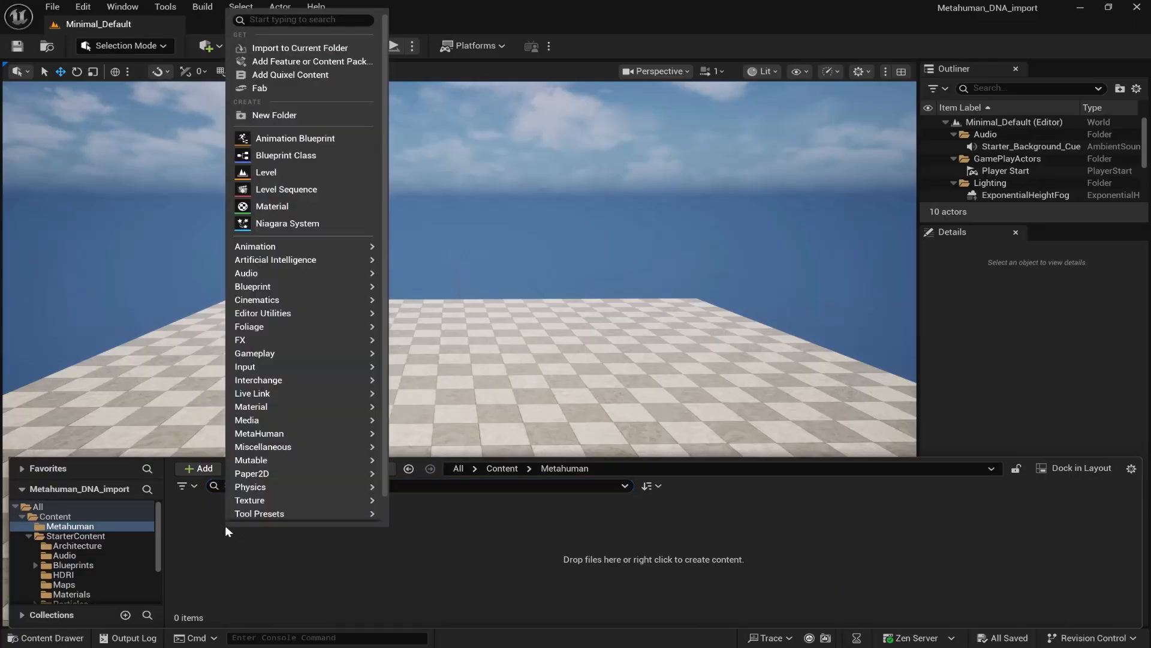
{"action": "mouse_move", "coordinate": [283, 435]}
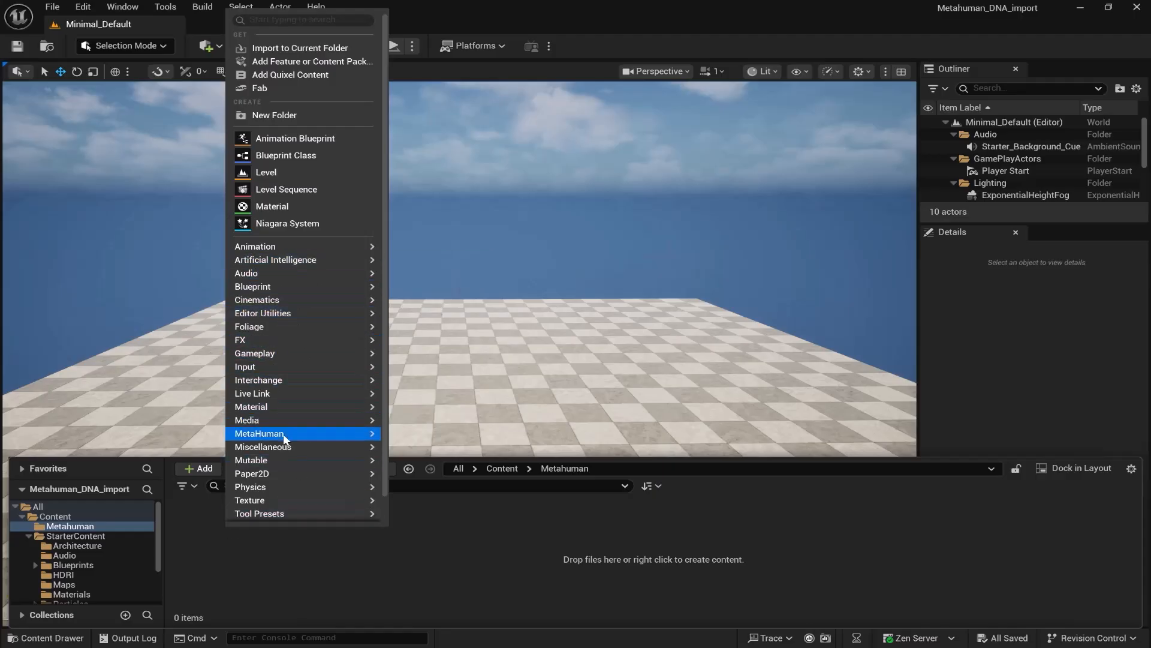
{"action": "mouse_move", "coordinate": [283, 434]}
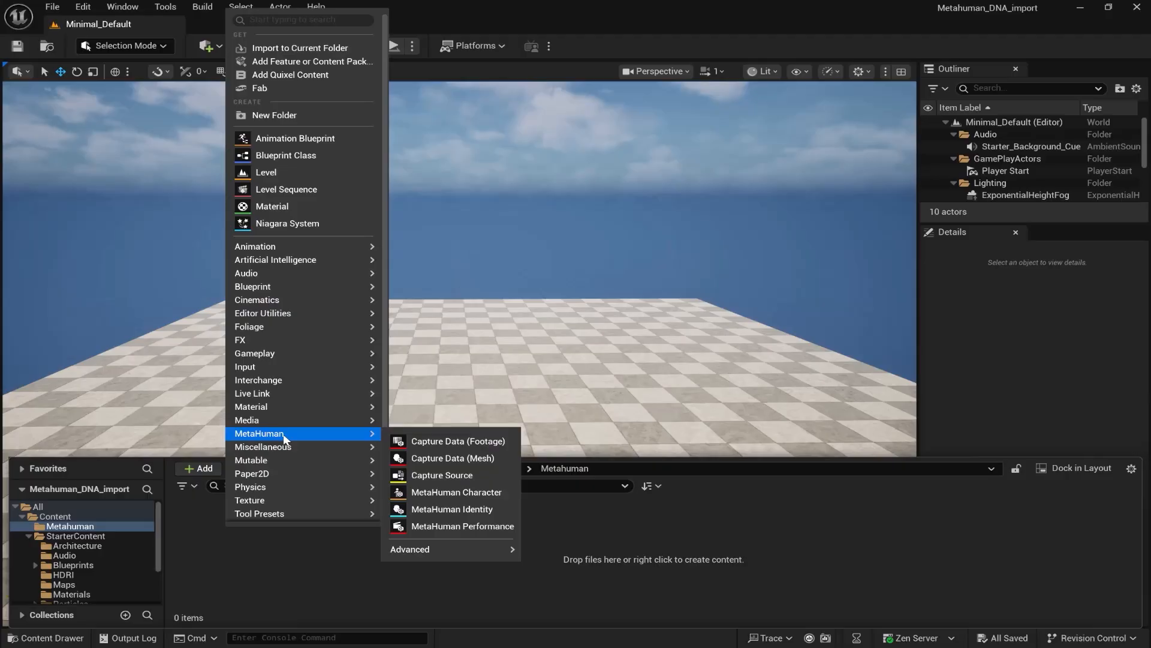
{"action": "mouse_move", "coordinate": [452, 458]}
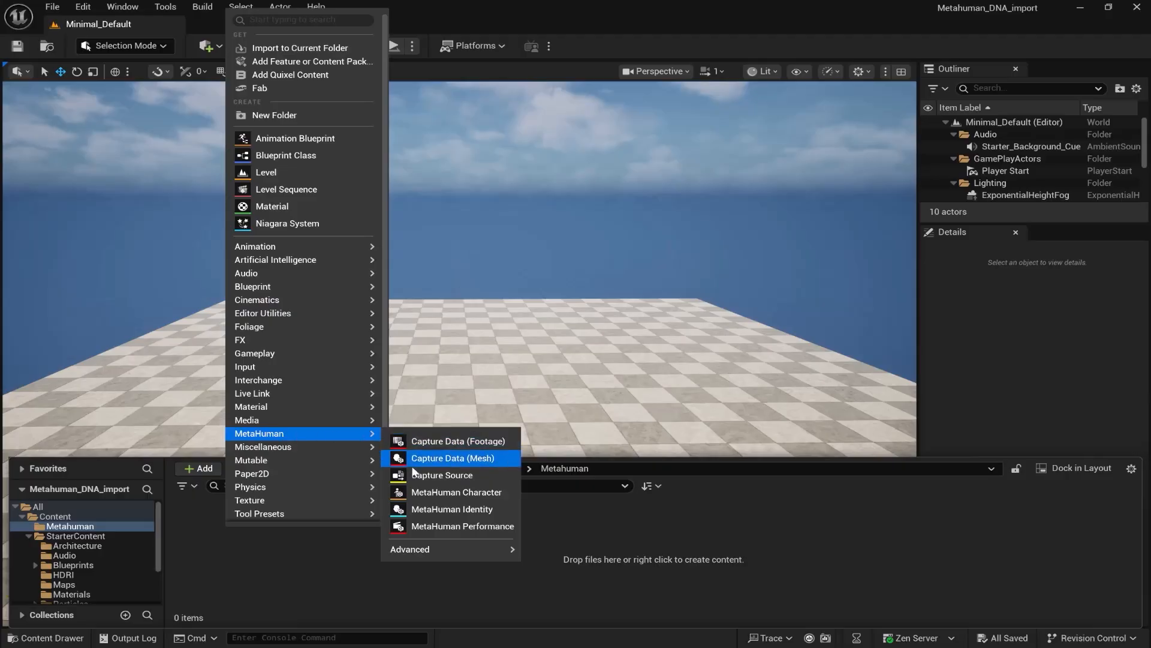
{"action": "left_click", "coordinate": [456, 492]}
{"action": "type", "text": "A"}
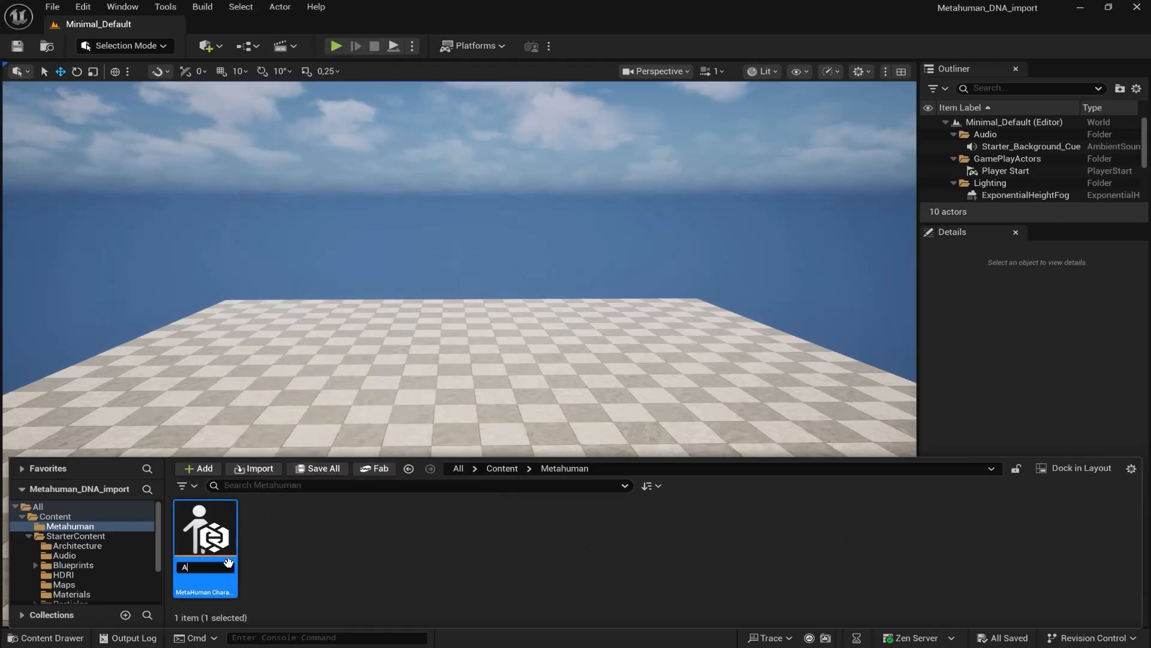
{"action": "type", "text": "da"}
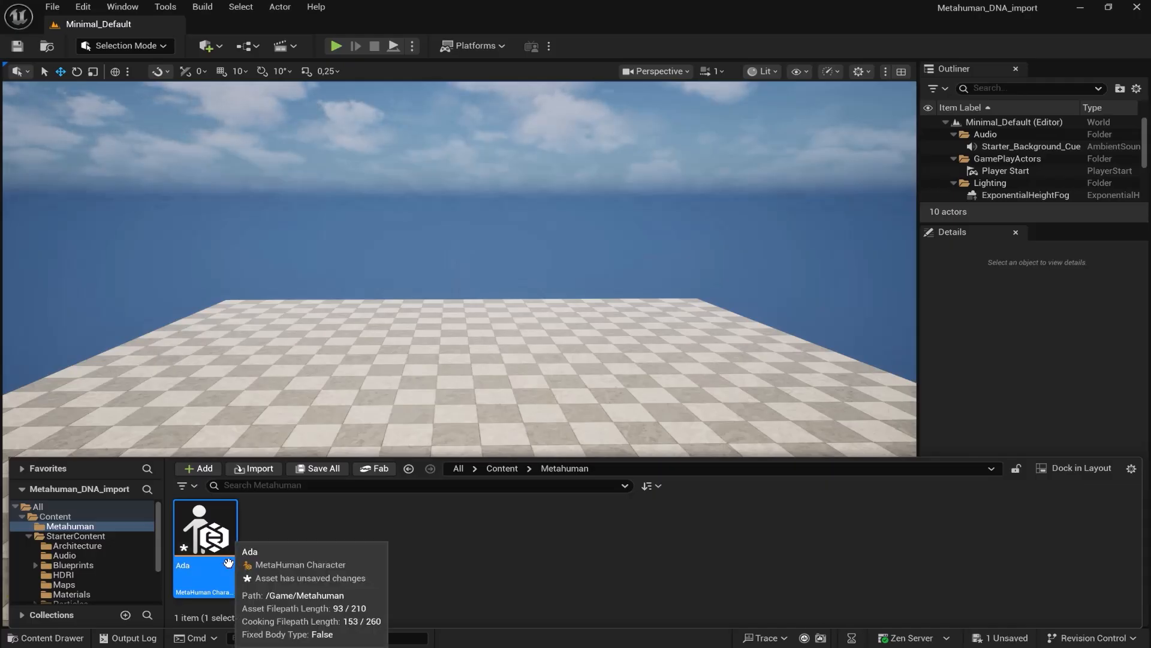
{"action": "double_click", "coordinate": [204, 527]}
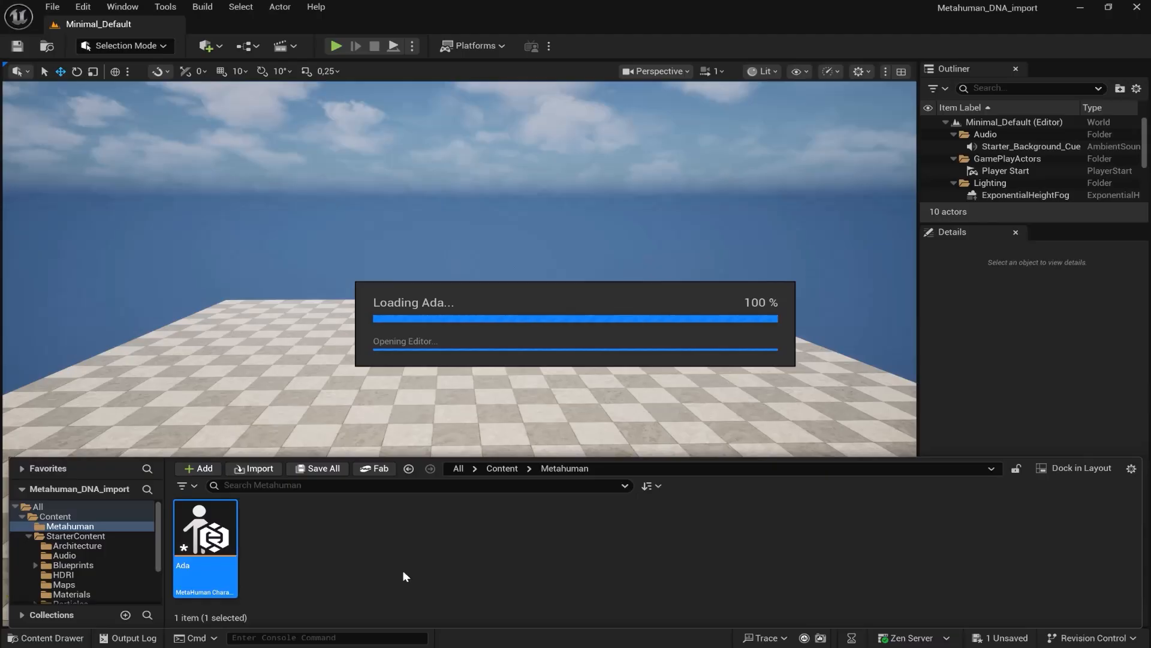
Show the preset library in Ada's MetaHuman Character editor to pick the Ada preset.
{"action": "double_click", "coordinate": [205, 527]}
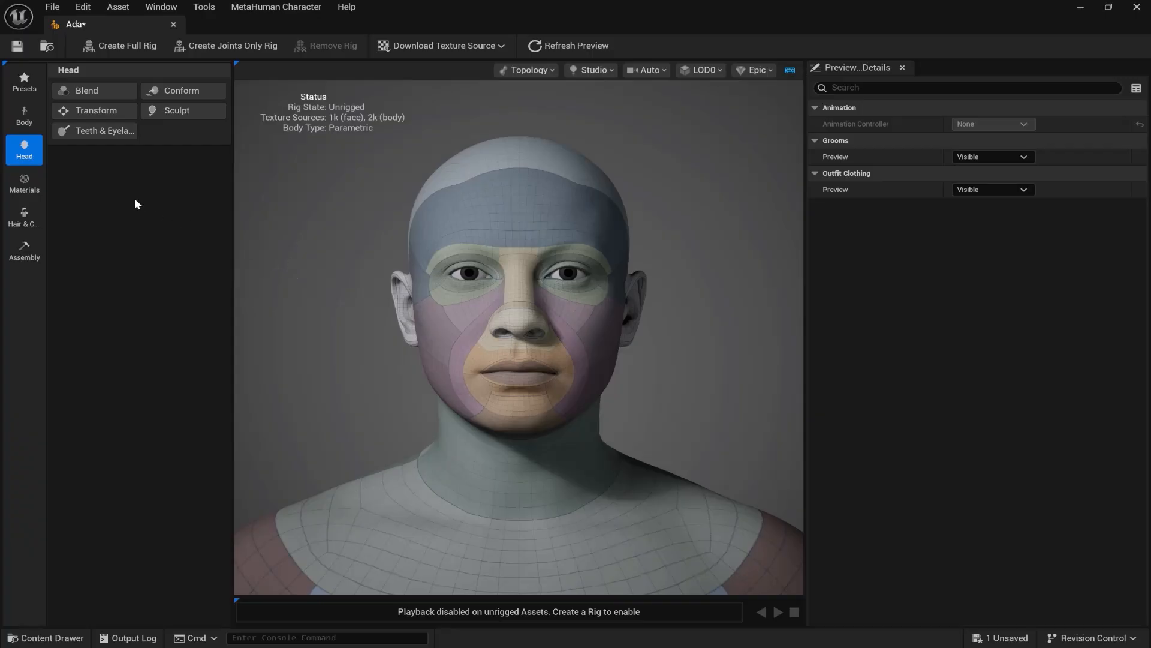
{"action": "mouse_move", "coordinate": [282, 201]}
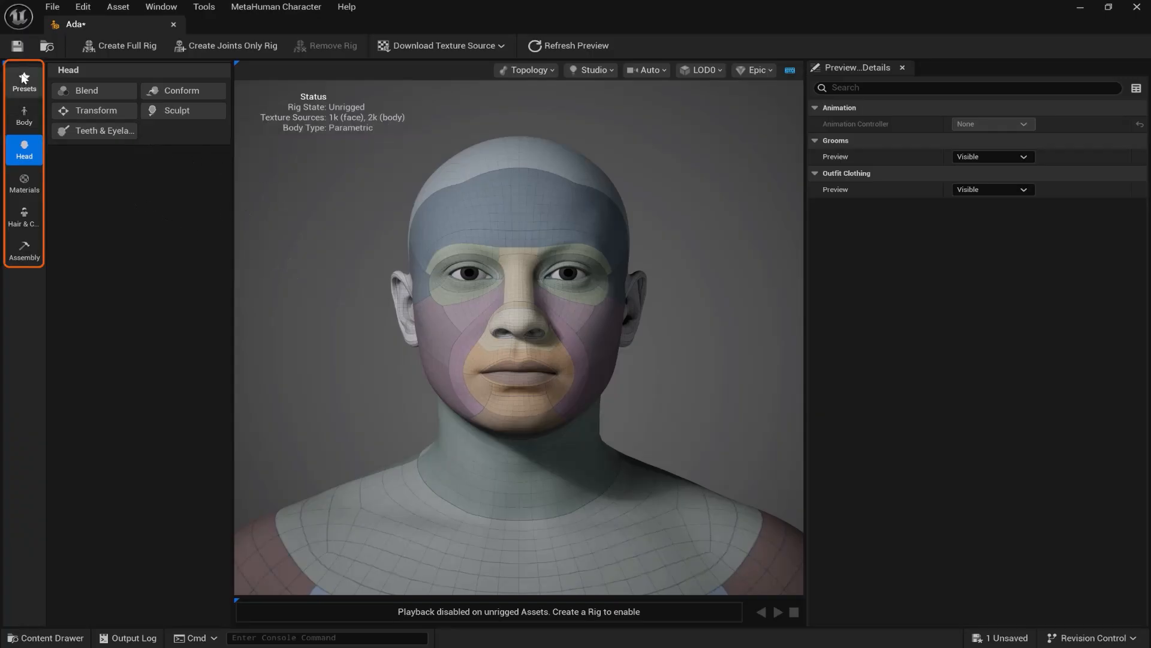
{"action": "left_click", "coordinate": [24, 81]}
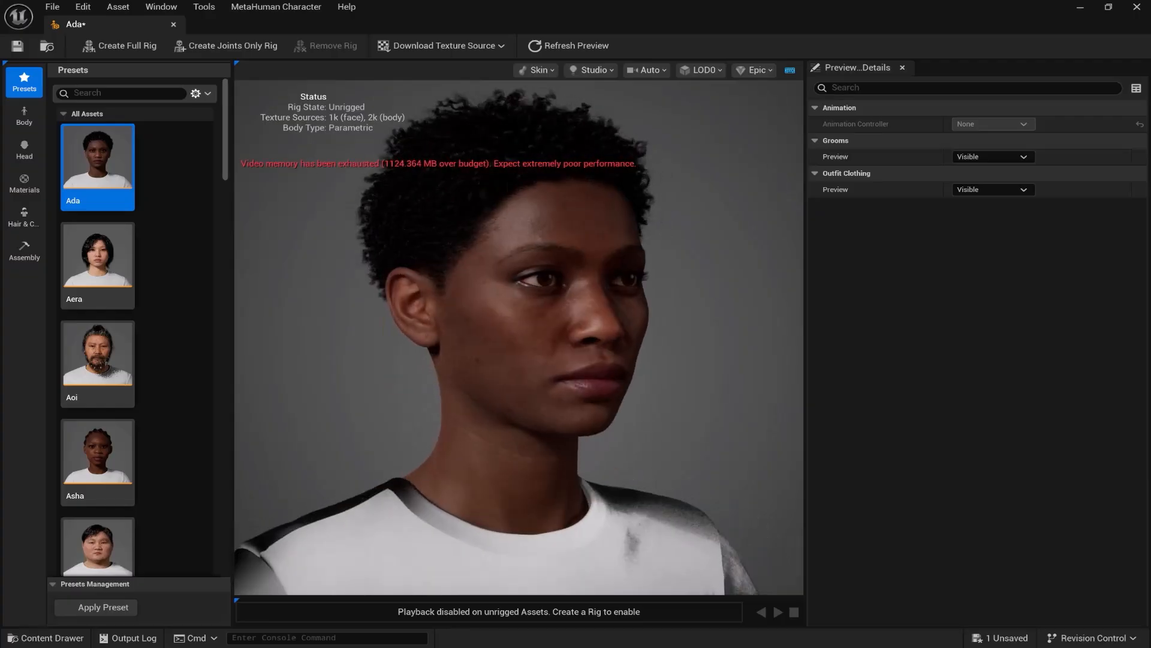
Raise Ada's Global Fat and Muscle body sliders for a fuller build, then move to Assembly.
{"action": "left_click", "coordinate": [24, 116]}
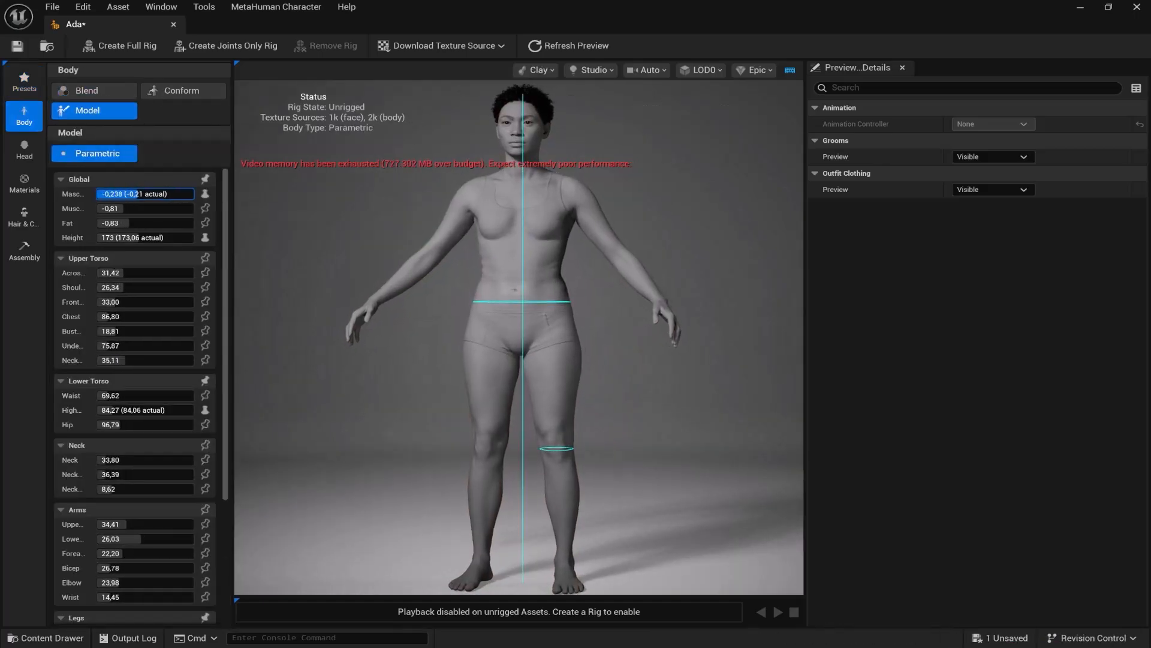
{"action": "left_click_drag", "start_coordinate": [118, 207], "coordinate": [128, 208]}
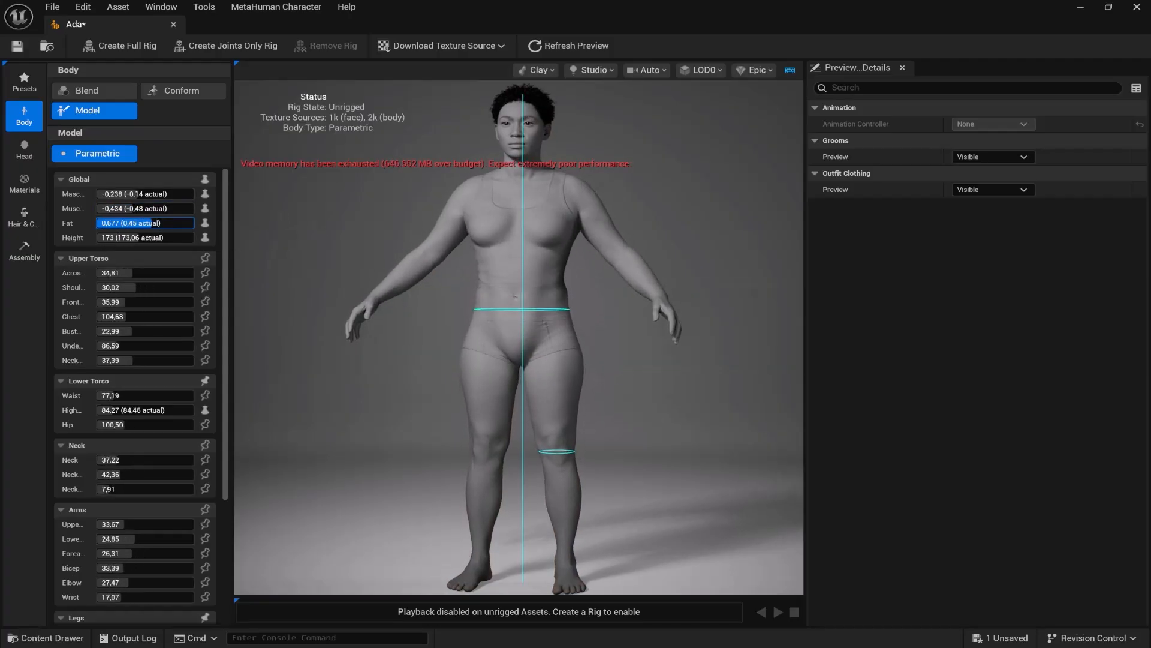
{"action": "left_click", "coordinate": [24, 251]}
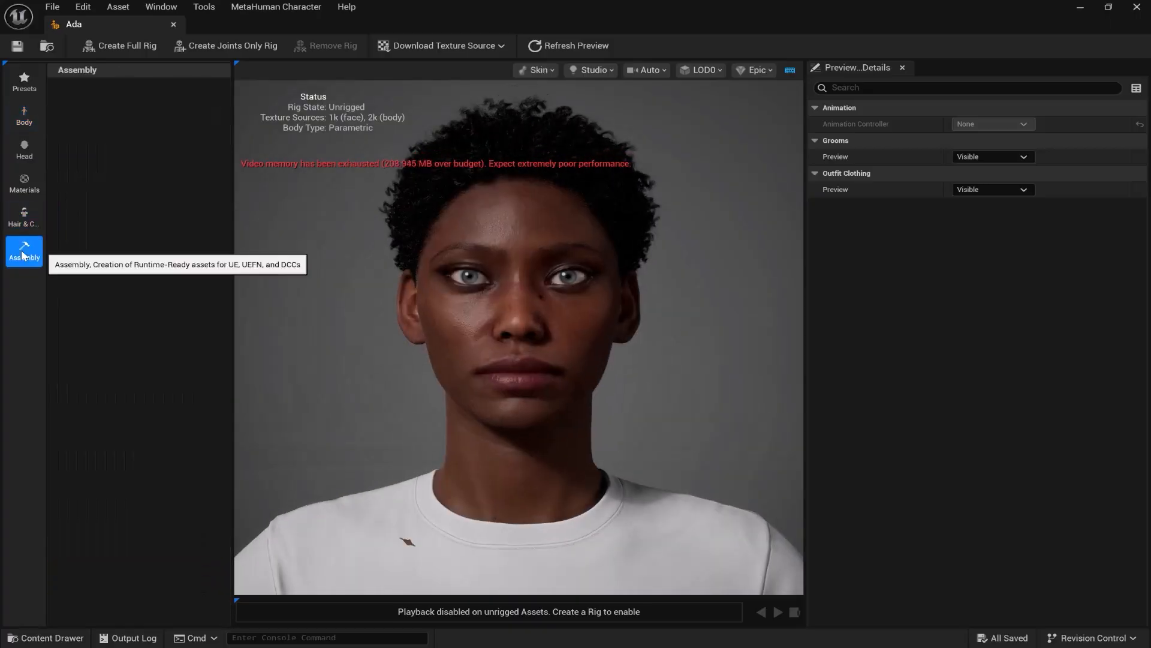
Choose DCC Export and create a full rig for Ada, accepting the memory warning.
{"action": "left_click", "coordinate": [24, 251]}
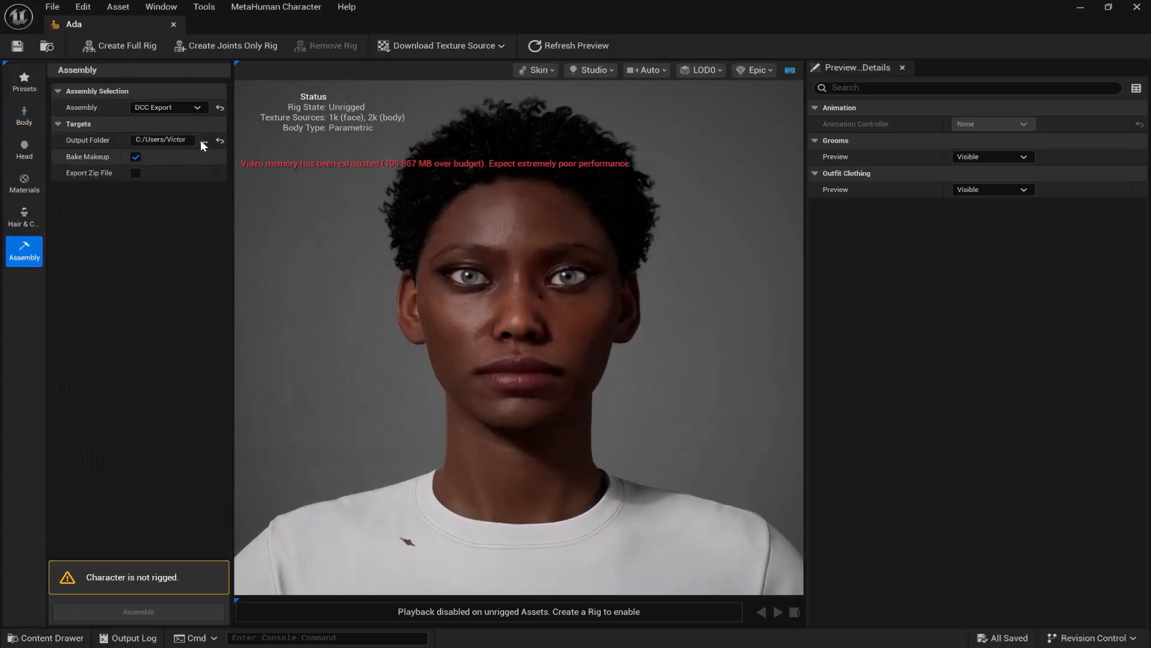
{"action": "left_click", "coordinate": [203, 139]}
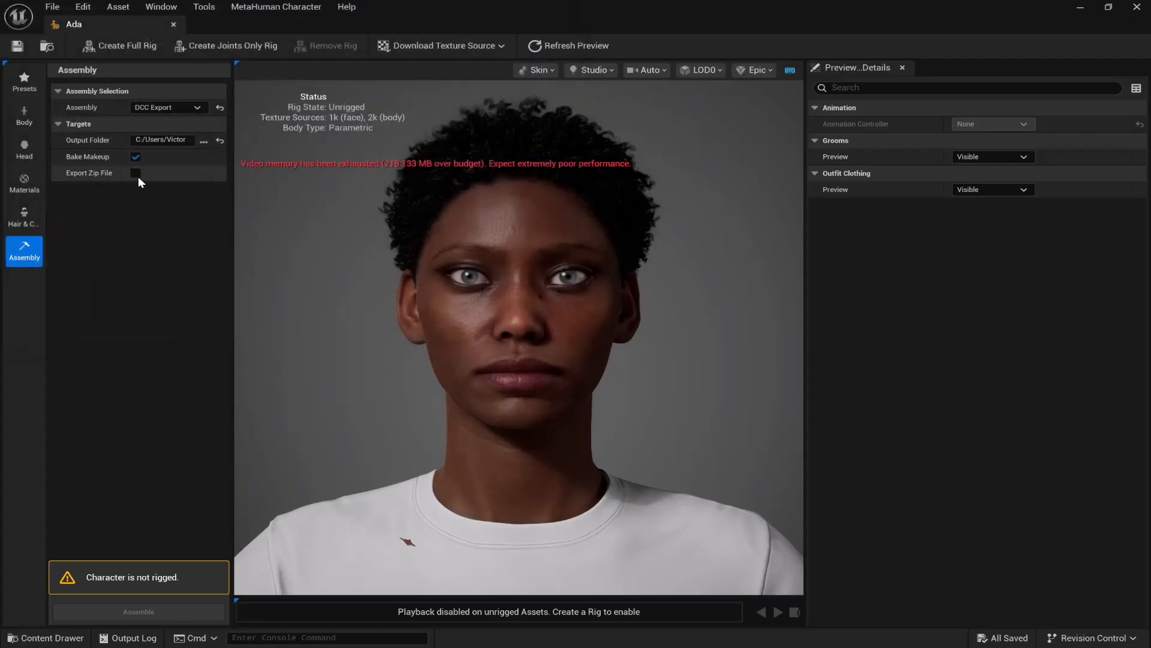
{"action": "left_click", "coordinate": [127, 46]}
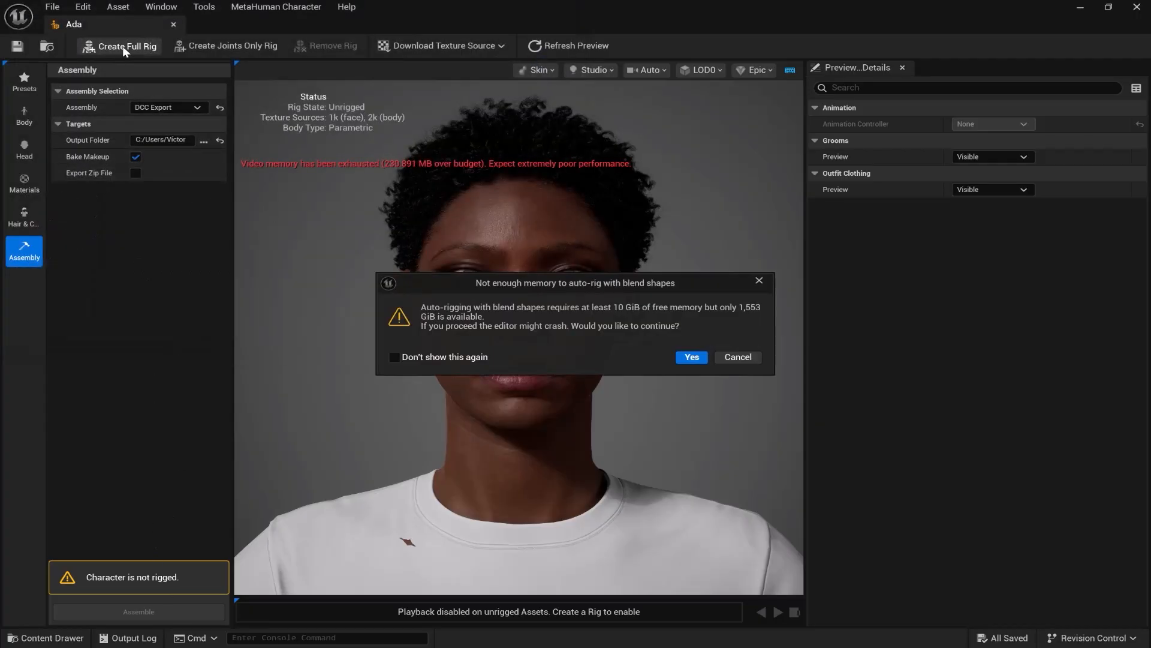
{"action": "left_click", "coordinate": [691, 358]}
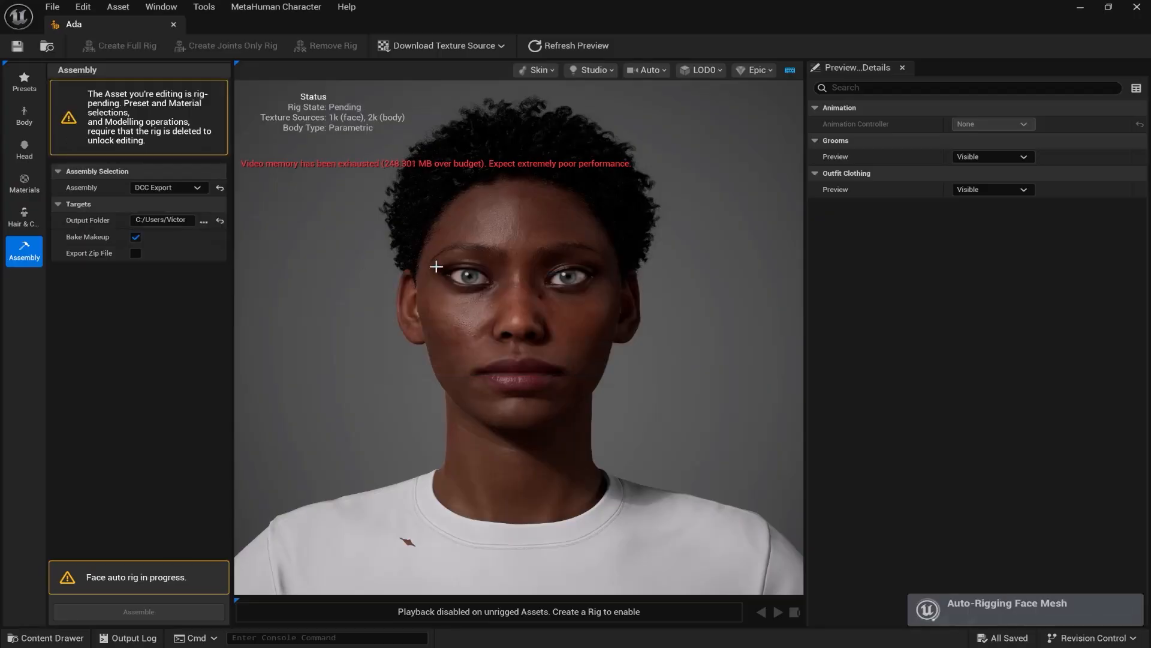
Download the 2k resolution source textures and assemble Ada for DCC export.
{"action": "left_click", "coordinate": [450, 45]}
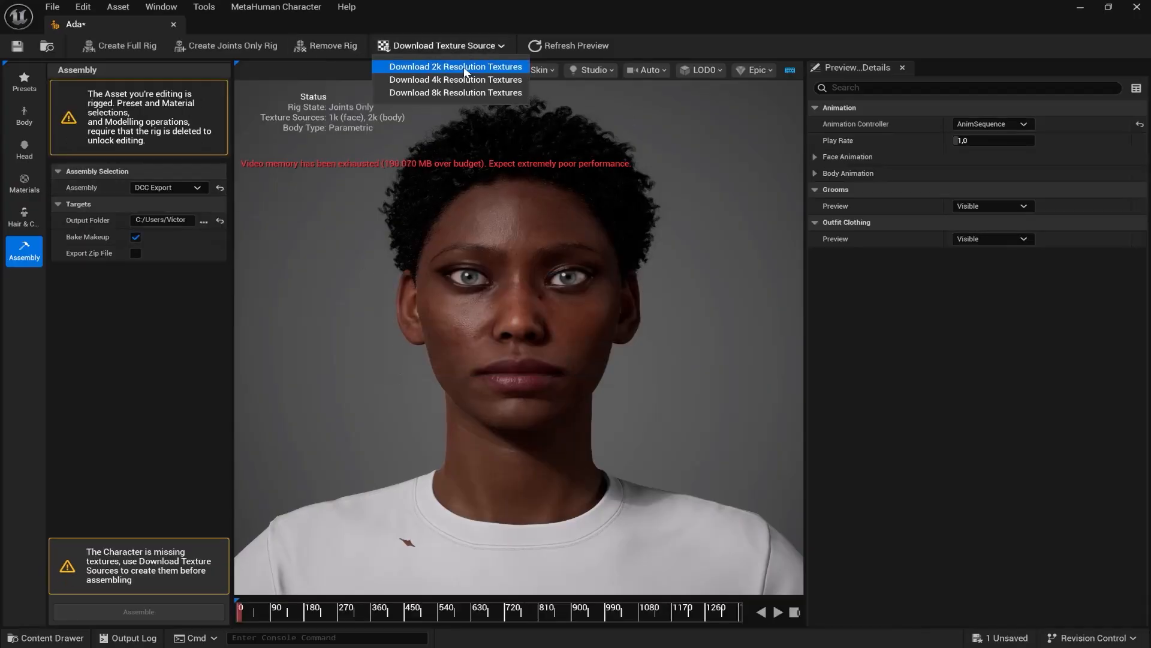
{"action": "left_click", "coordinate": [453, 67]}
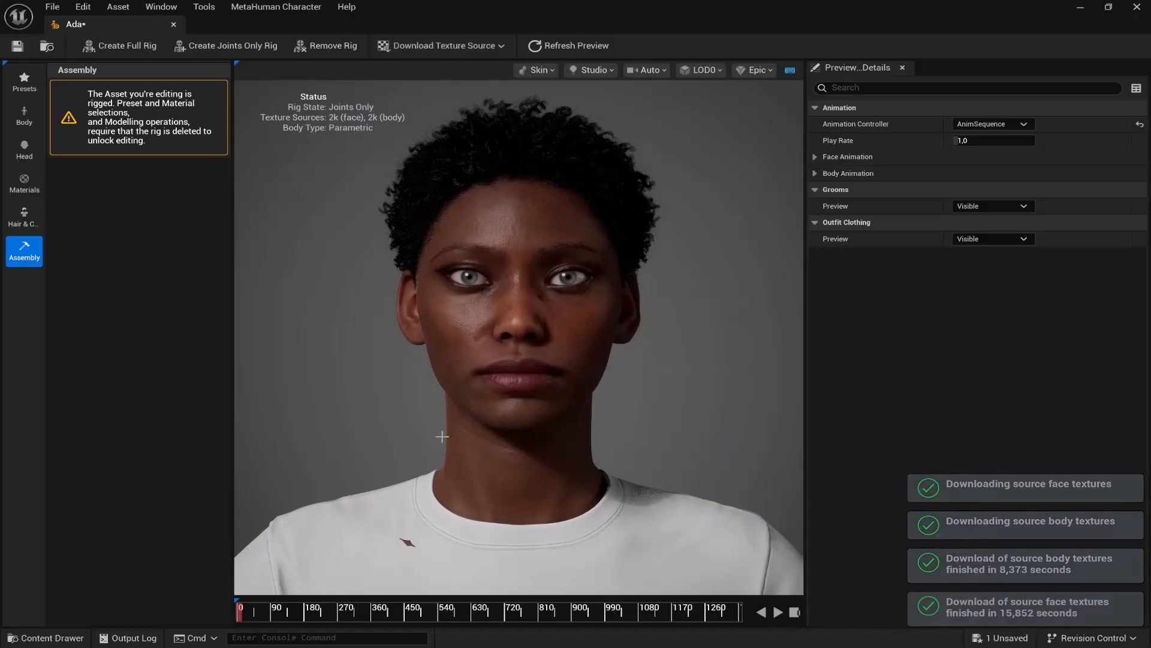
{"action": "left_click", "coordinate": [24, 249]}
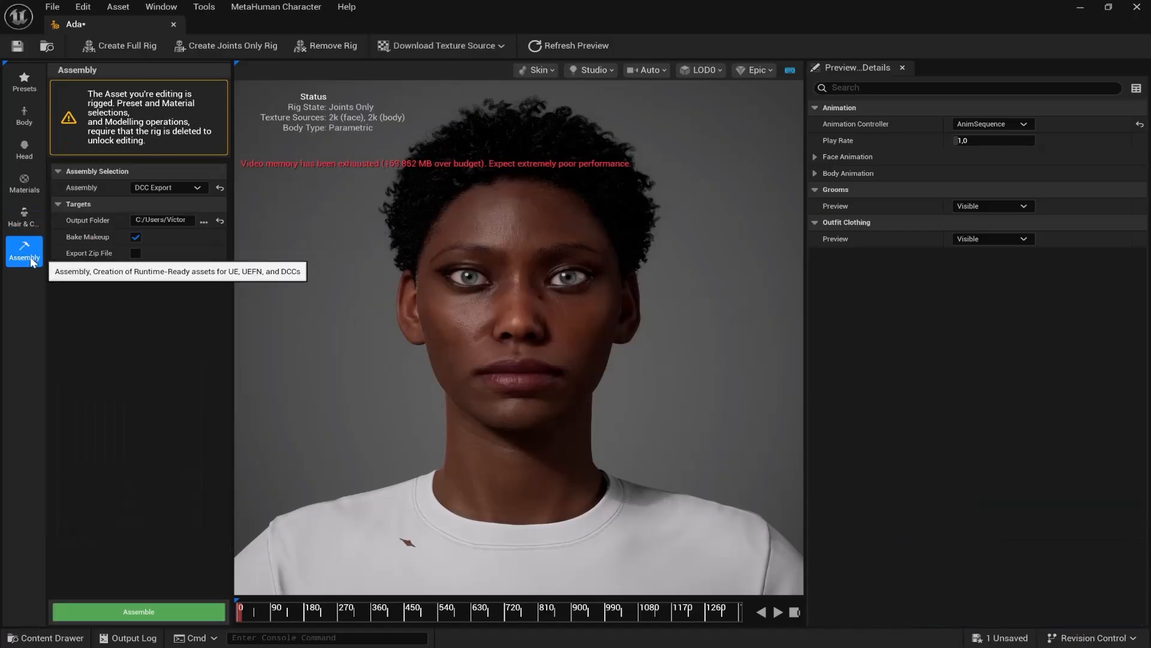
{"action": "left_click", "coordinate": [140, 612]}
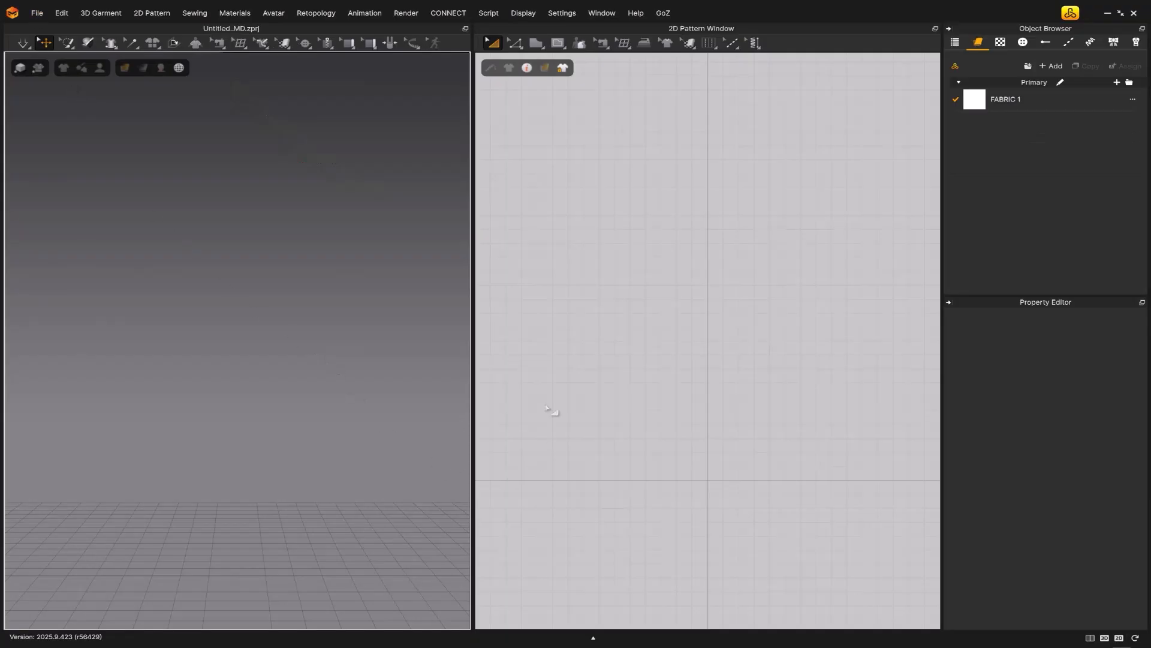
Start a MetaHuman DNA import from the File menu, showing the DNA Importer dialog.
{"action": "left_click", "coordinate": [37, 13]}
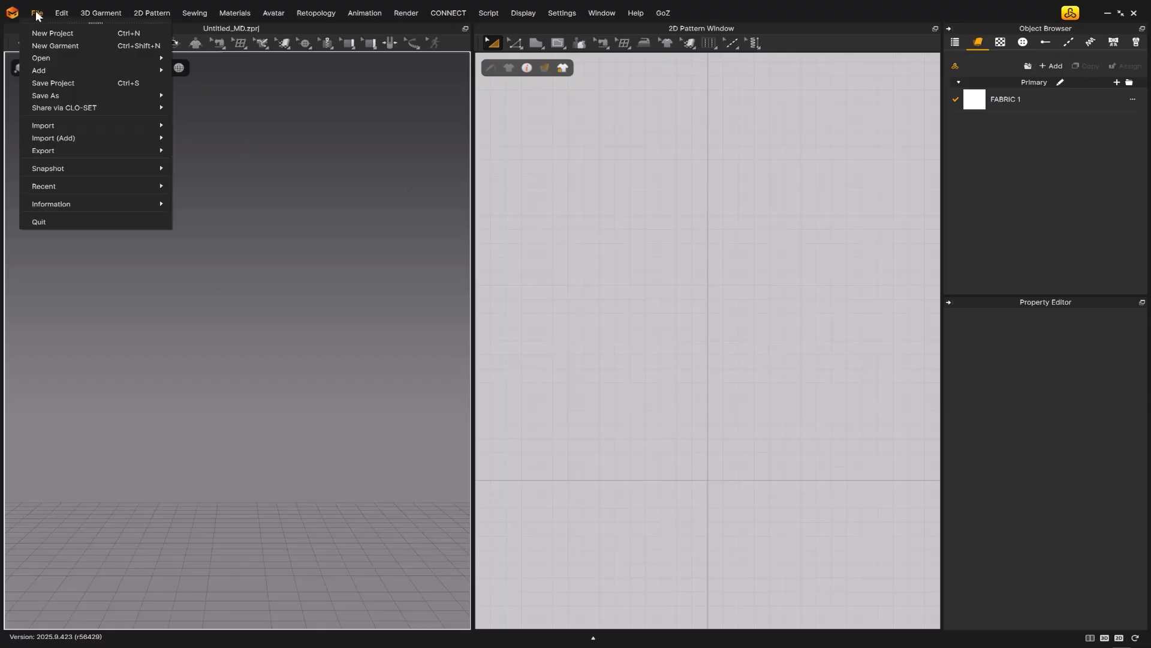
{"action": "mouse_move", "coordinate": [43, 126]}
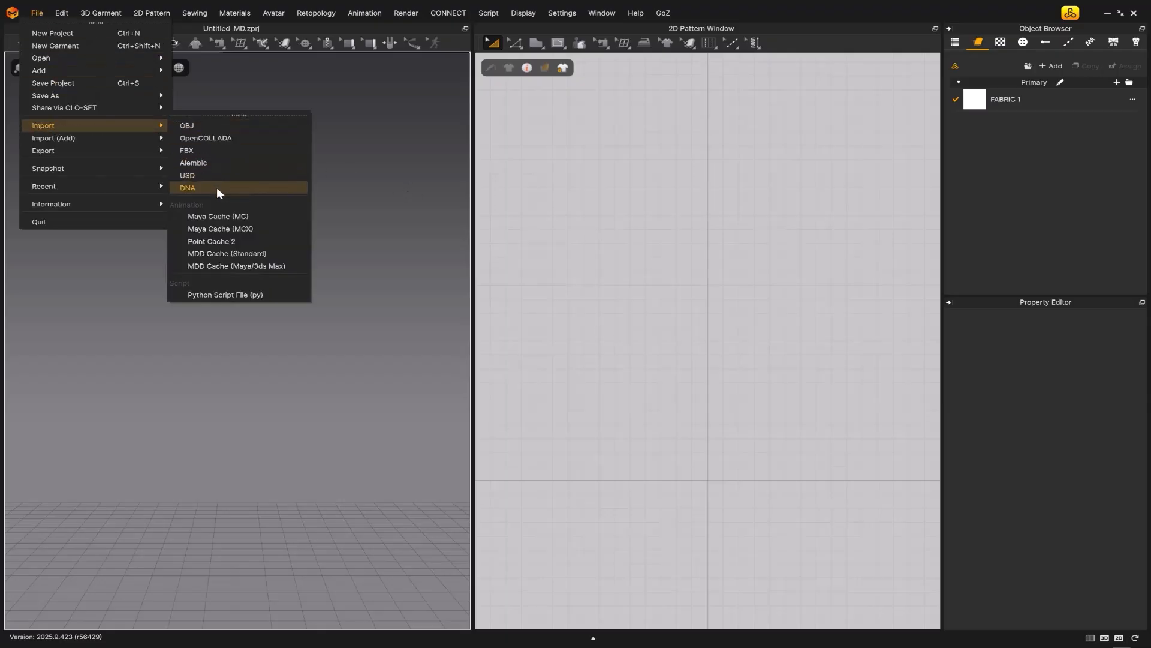
{"action": "left_click", "coordinate": [187, 187]}
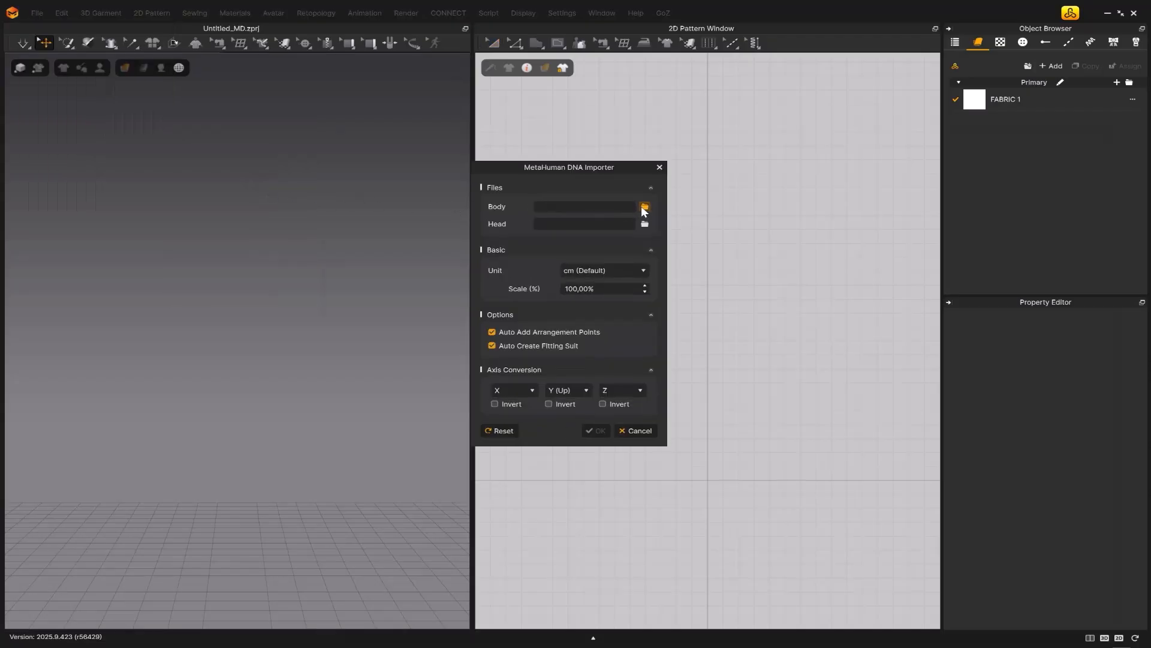
Load Ada/body.dna and Ada/head.dna as body and head, then import the avatar.
{"action": "left_click", "coordinate": [644, 206]}
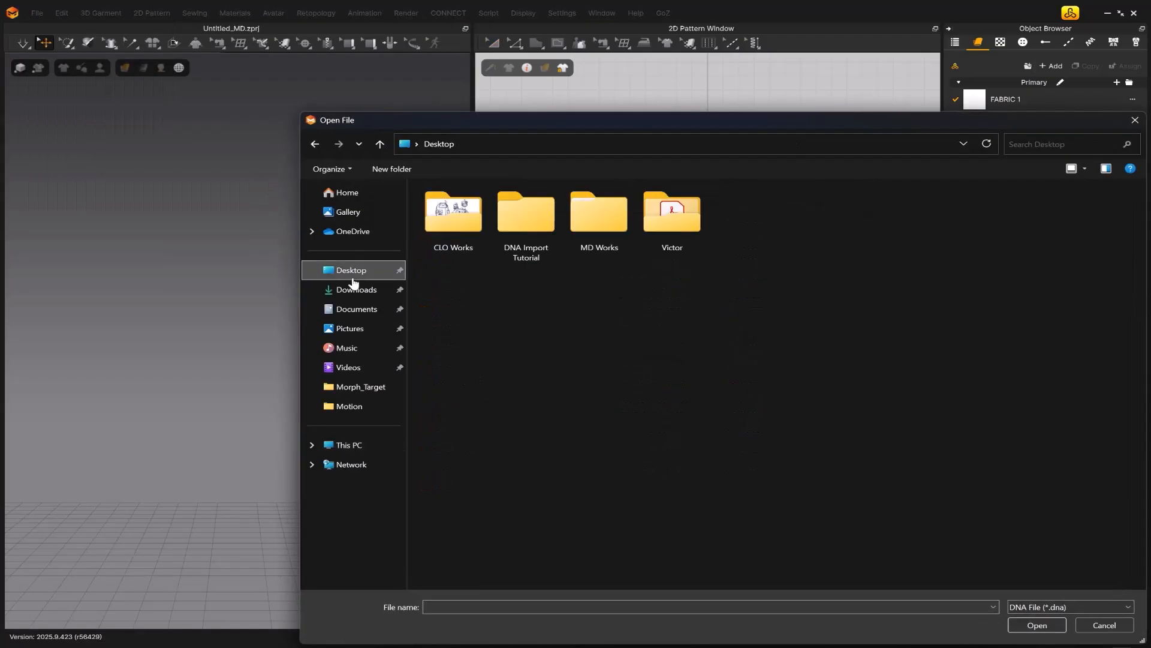
{"action": "double_click", "coordinate": [525, 213]}
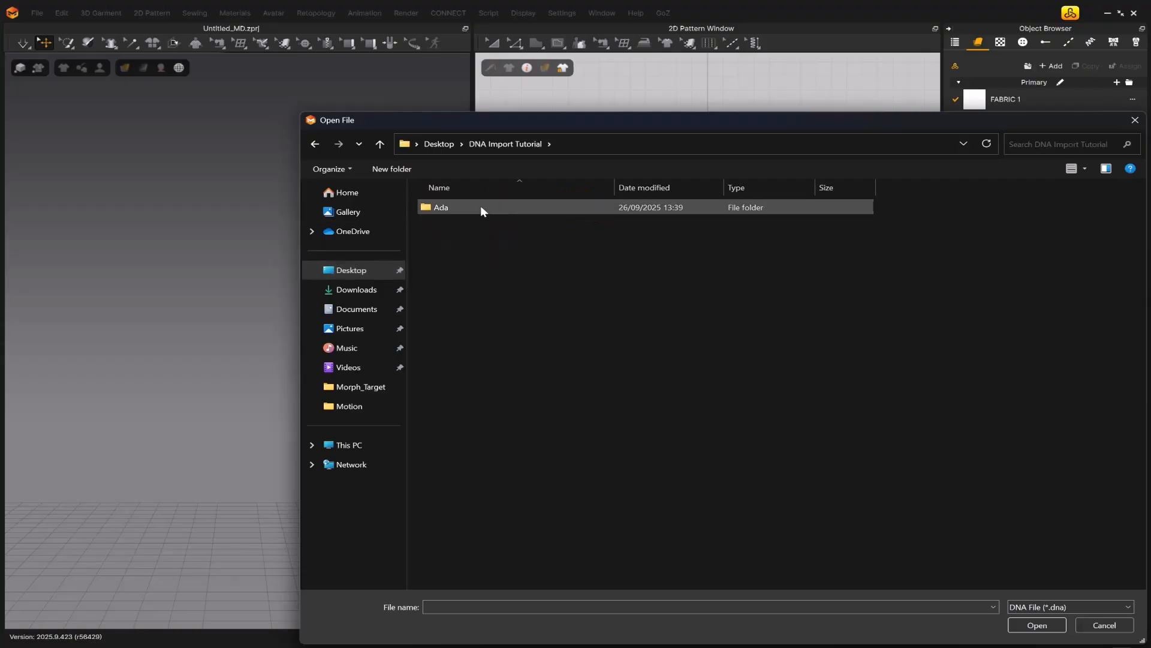
{"action": "double_click", "coordinate": [439, 206]}
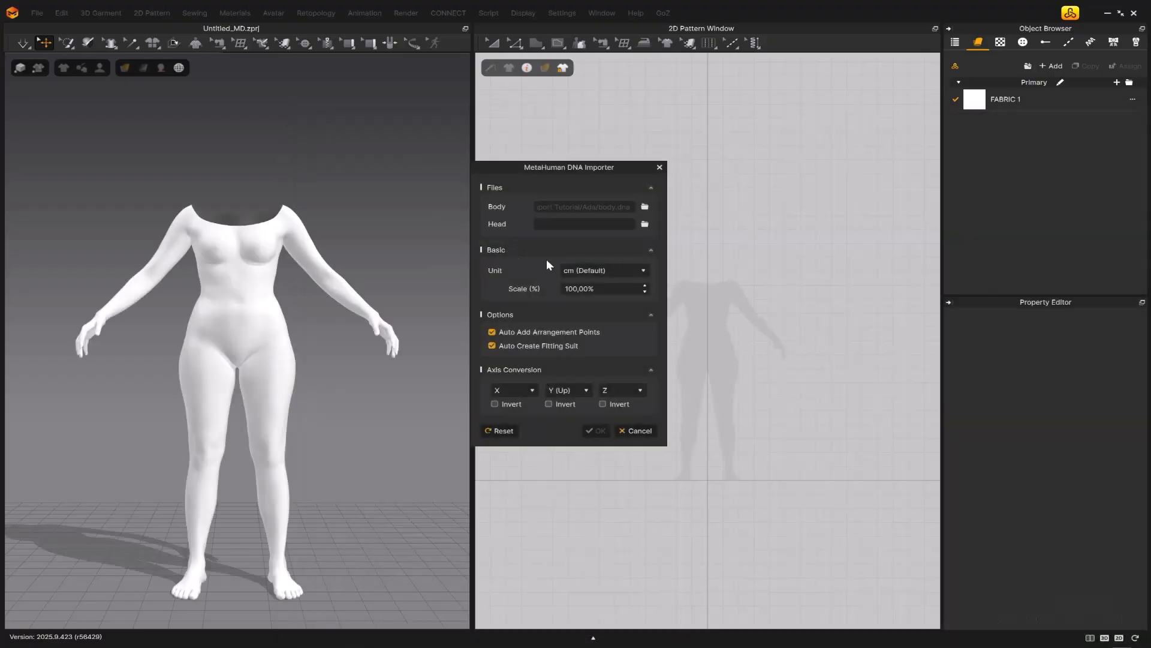
{"action": "left_click", "coordinate": [644, 223]}
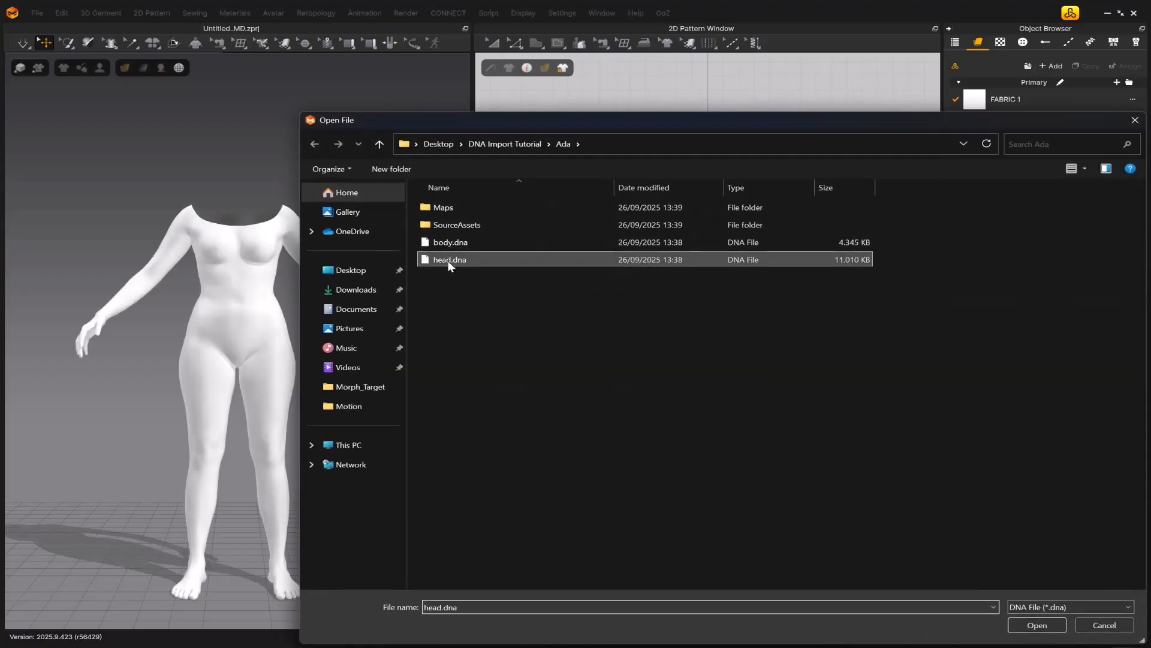
{"action": "left_click", "coordinate": [1036, 623]}
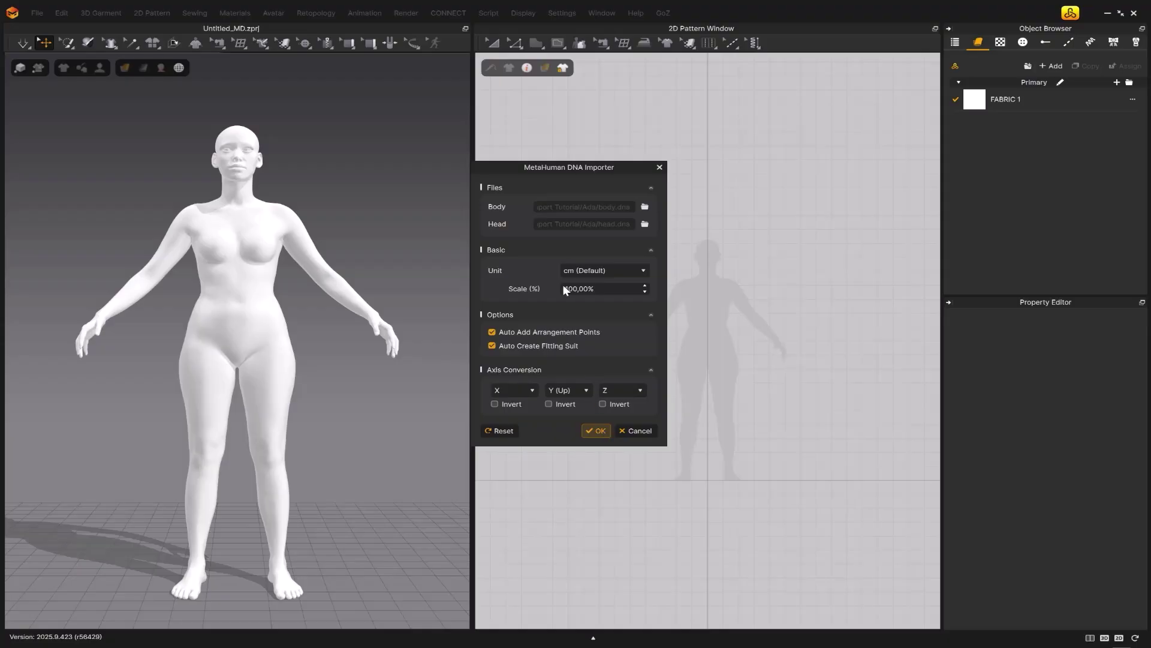
{"action": "left_click", "coordinate": [596, 430]}
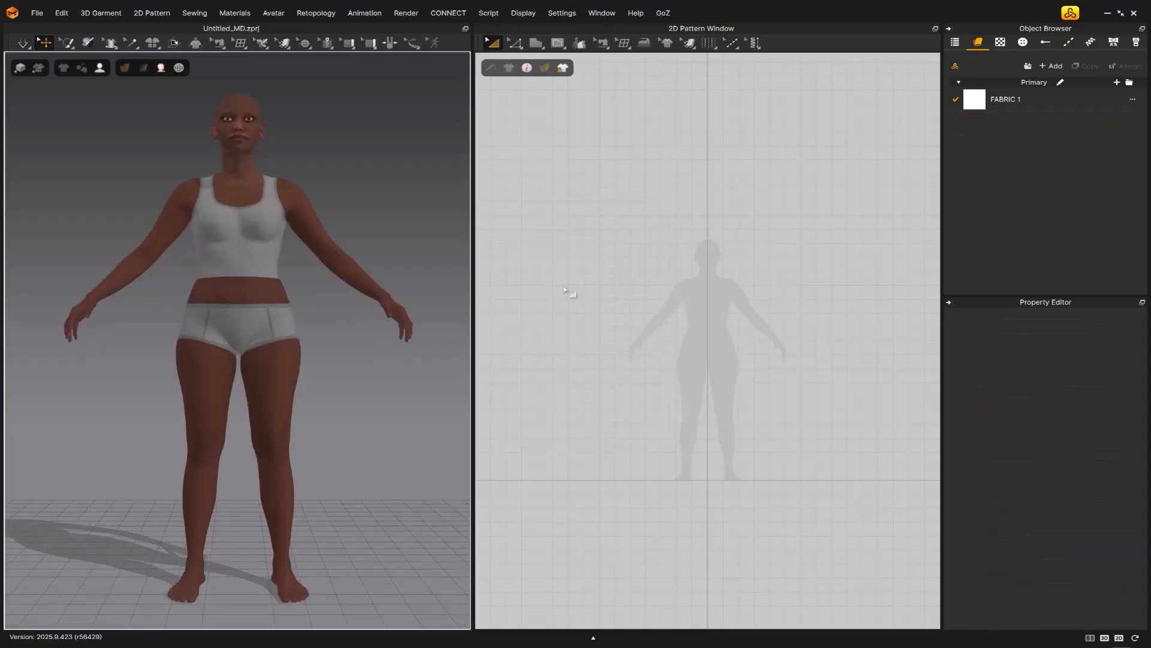
{"action": "left_click_drag", "start_coordinate": [563, 289], "coordinate": [309, 302]}
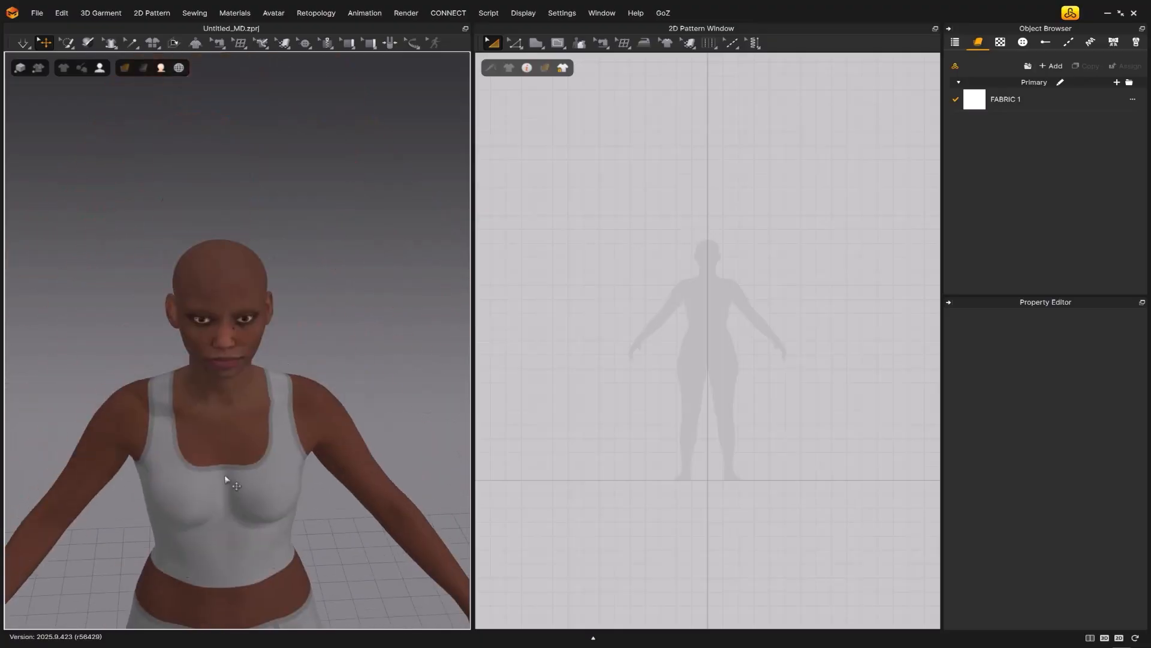
{"action": "left_click_drag", "start_coordinate": [228, 477], "coordinate": [296, 382]}
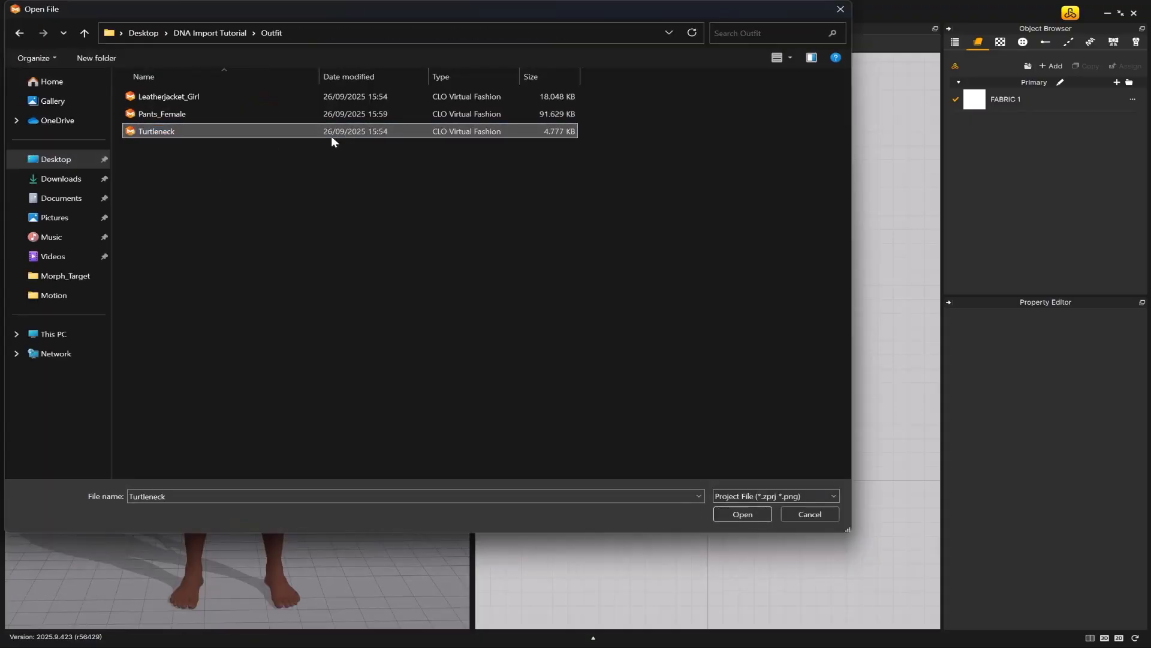
Add the Turtleneck garment from the Outfit folder onto Ada.
{"action": "left_click", "coordinate": [742, 513]}
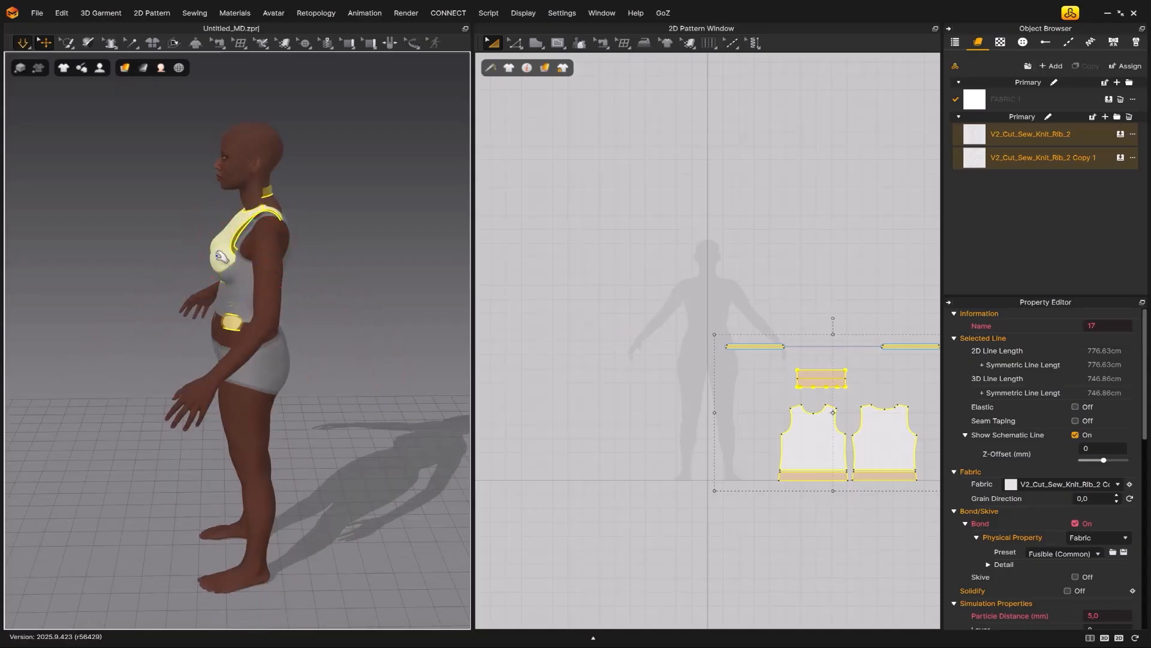
{"action": "left_click", "coordinate": [37, 13]}
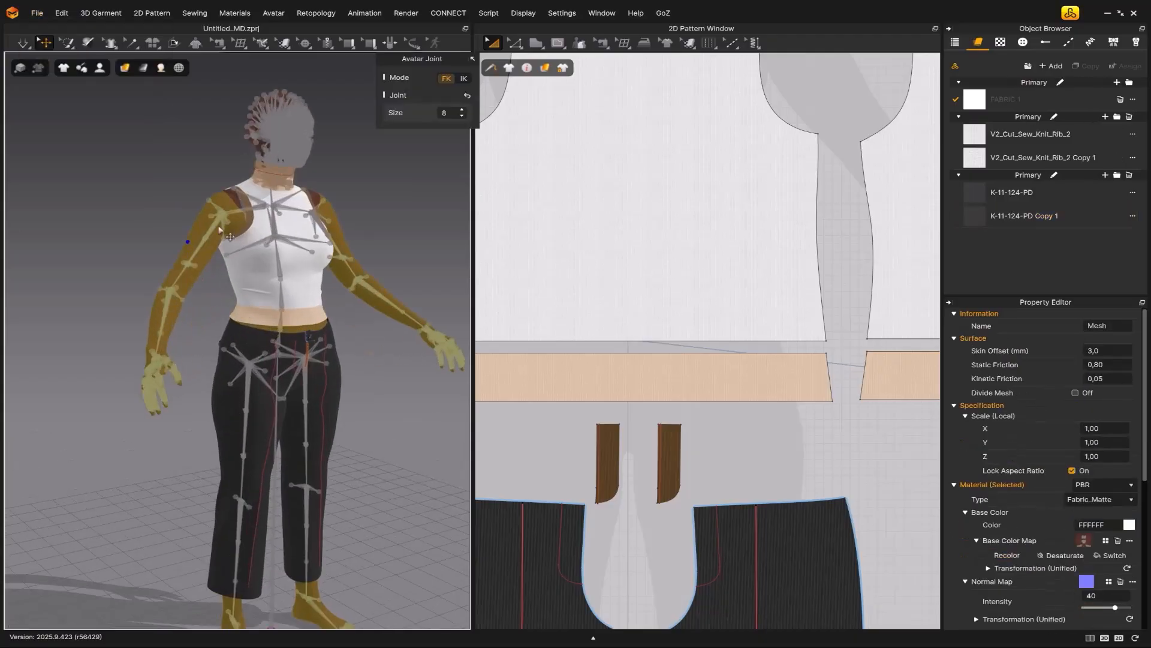
Add the leather jacket garment so it drapes over the turtleneck and pants.
{"action": "left_click", "coordinate": [226, 237]}
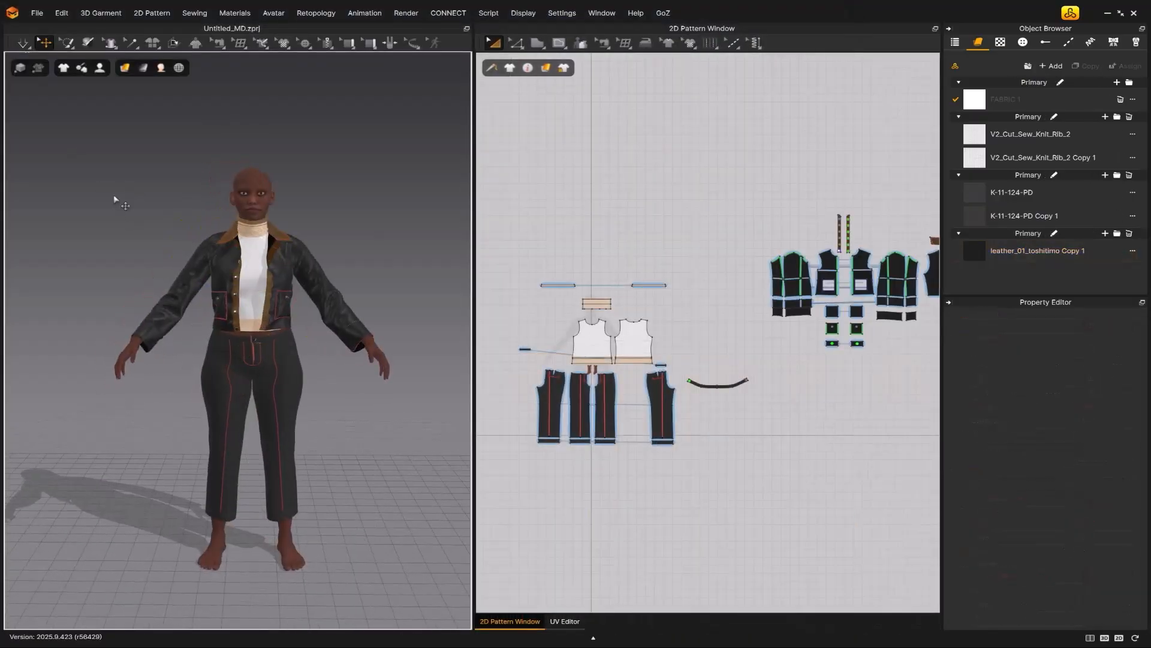
Export the dressed avatar as USD into DNA Import Tutorial/Export USD with default settings.
{"action": "left_click", "coordinate": [35, 12]}
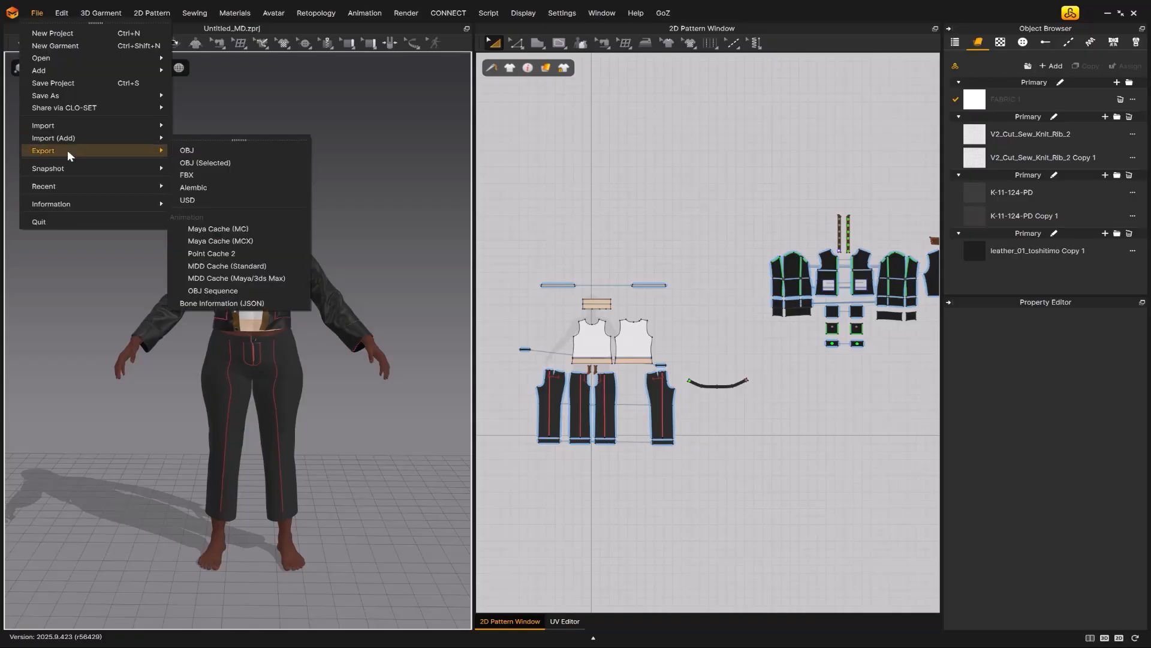
{"action": "left_click", "coordinate": [187, 200]}
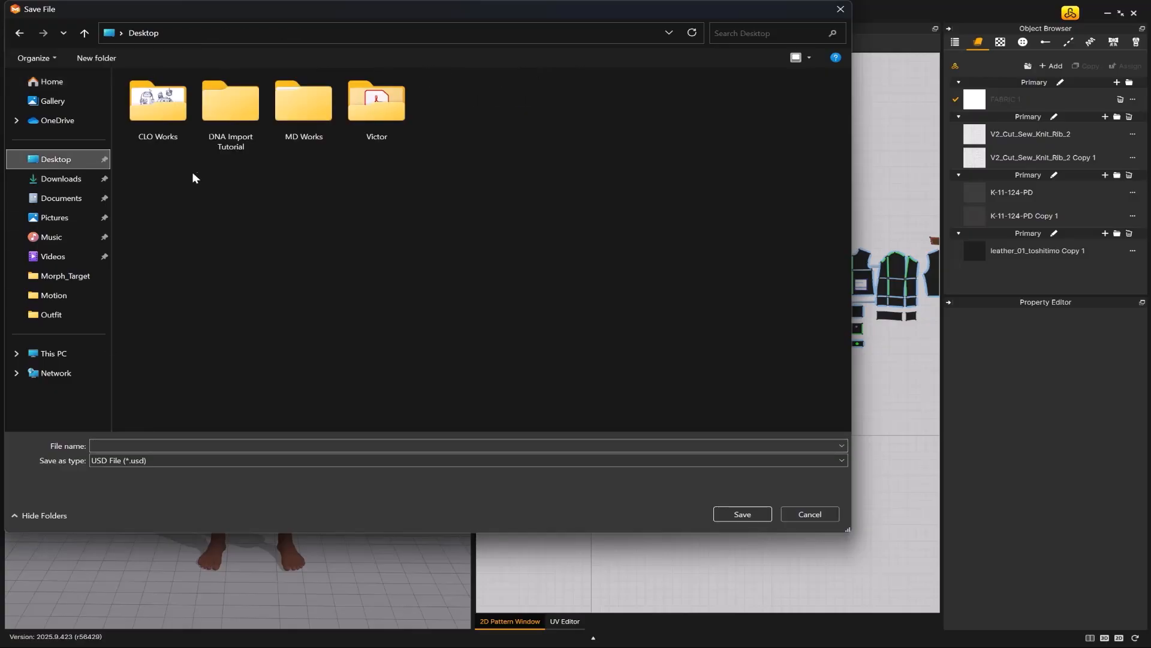
{"action": "double_click", "coordinate": [231, 101]}
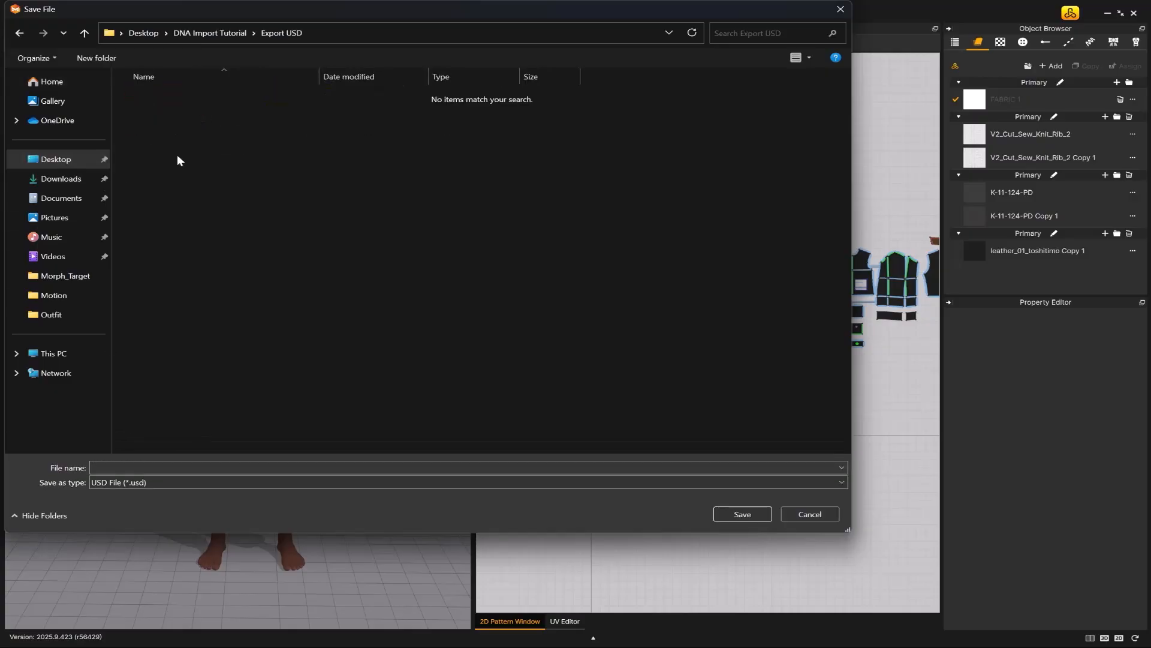
{"action": "type", "text": "O"}
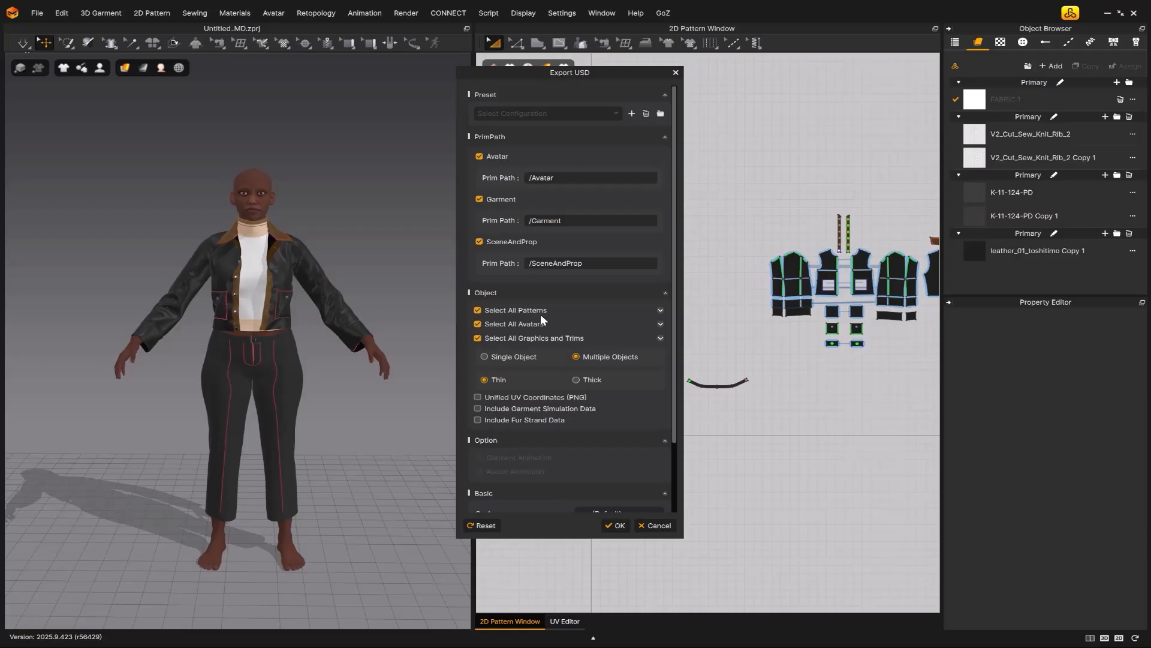
{"action": "mouse_move", "coordinate": [579, 242]}
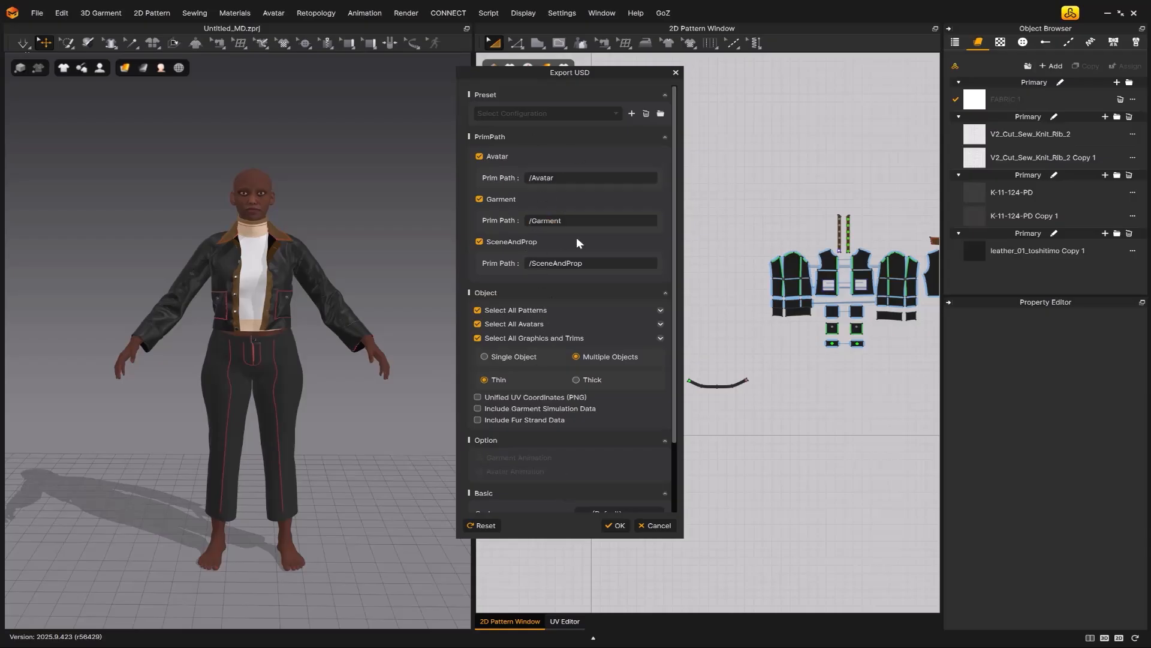
{"action": "left_click", "coordinate": [616, 525]}
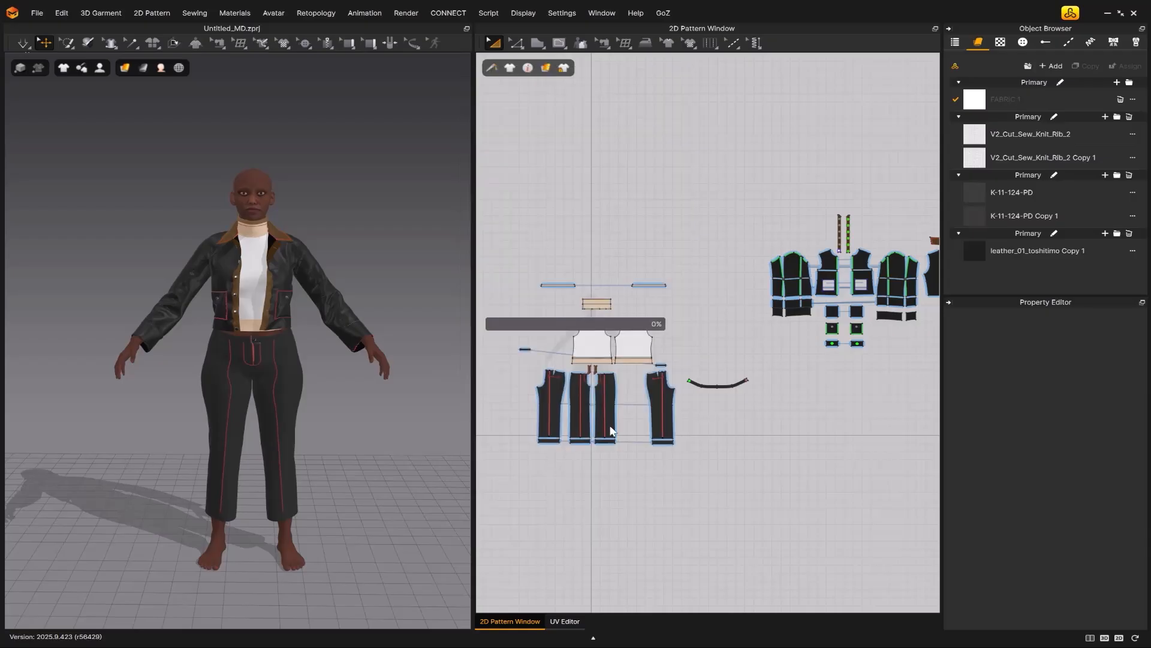